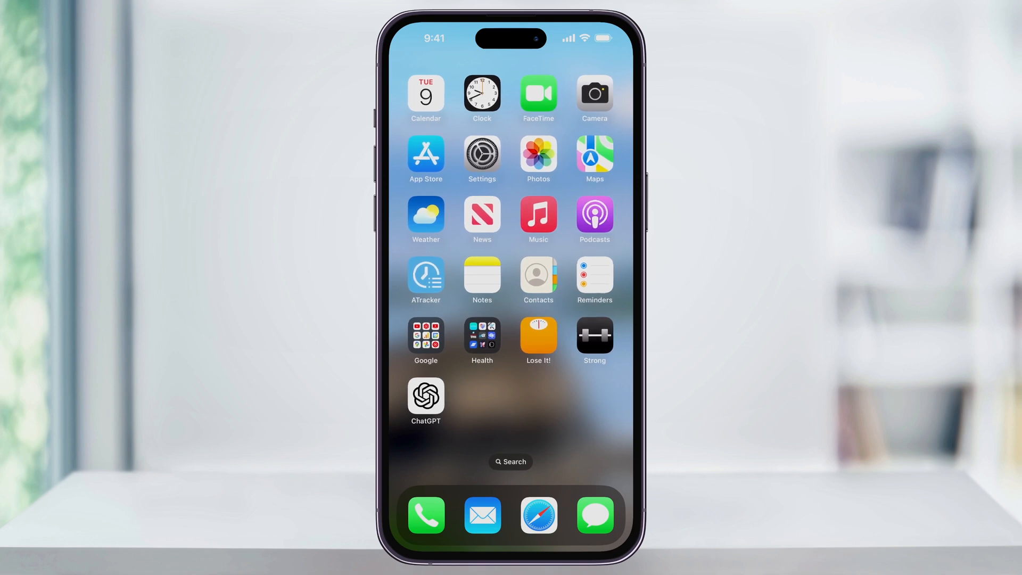
Step: Launch Messages from the dock to reach its filters list
{"action": "left_click", "coordinate": [594, 515]}
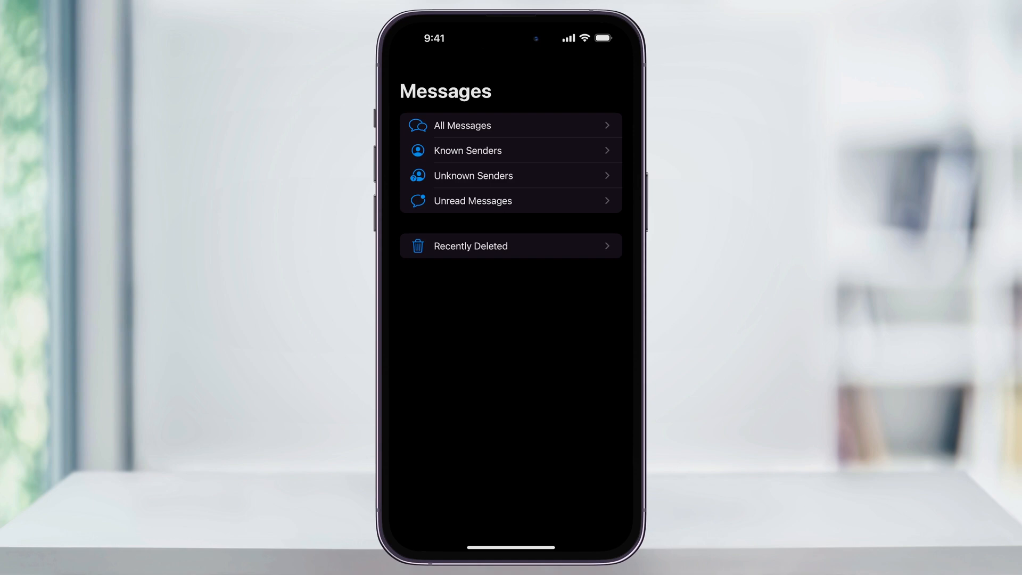
Step: Show Recently Deleted, listing deleted conversations including 58504 with 121 messages
{"action": "left_click", "coordinate": [470, 246]}
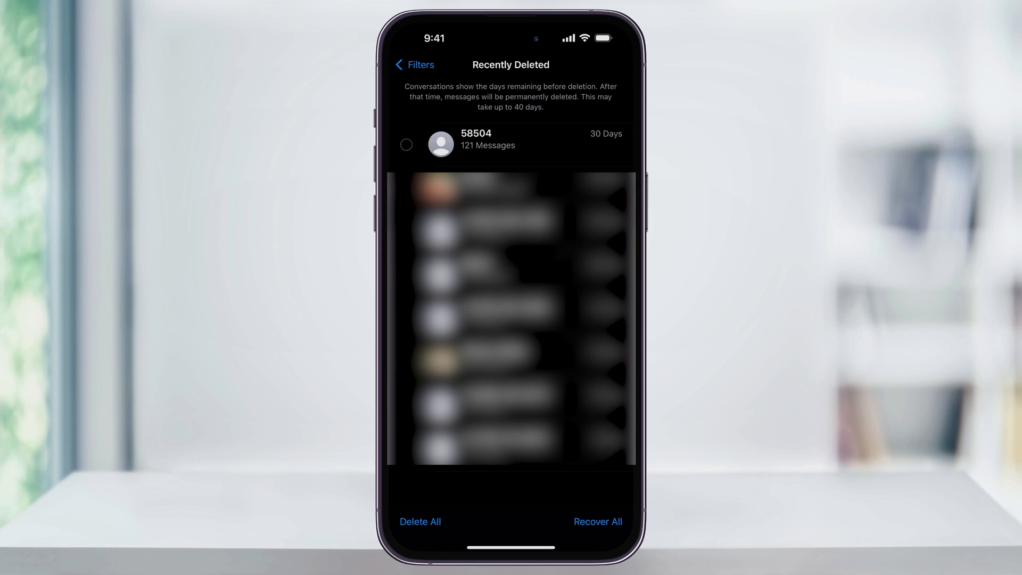
Step: Select the deleted 58504 conversation and request recovery of its 121 messages
{"action": "left_click", "coordinate": [597, 521]}
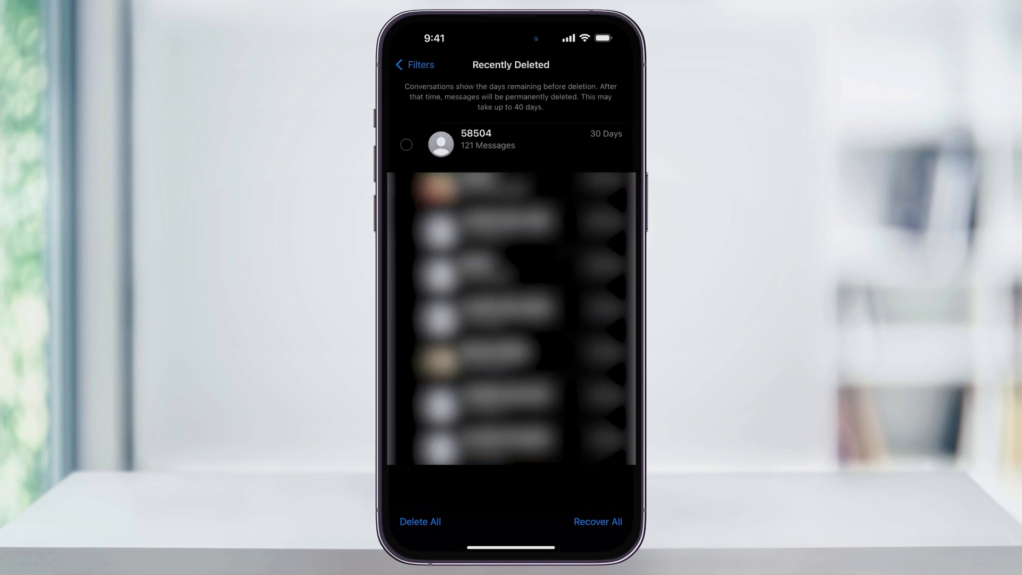
{"action": "left_click", "coordinate": [405, 145]}
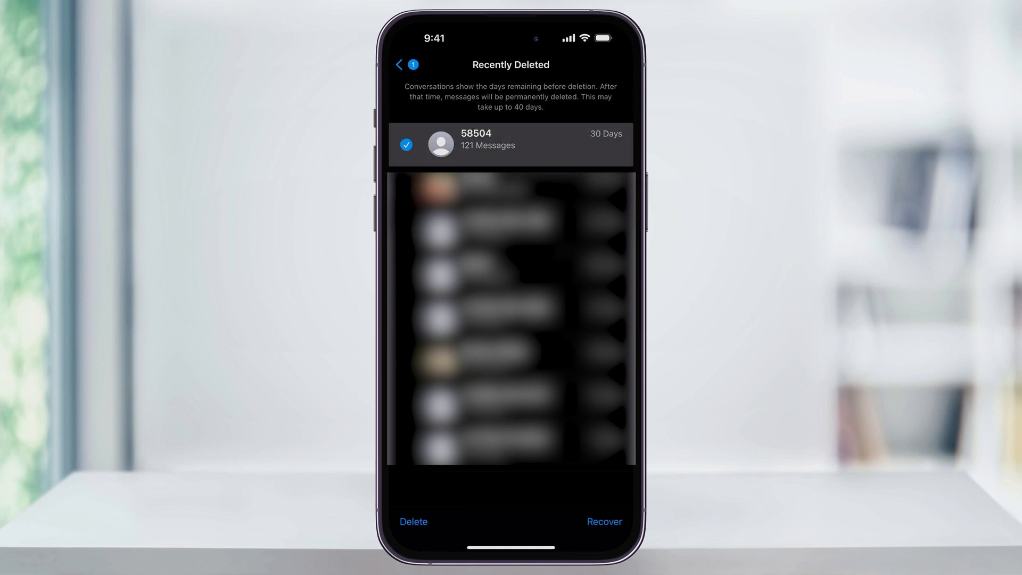
{"action": "left_click", "coordinate": [602, 522]}
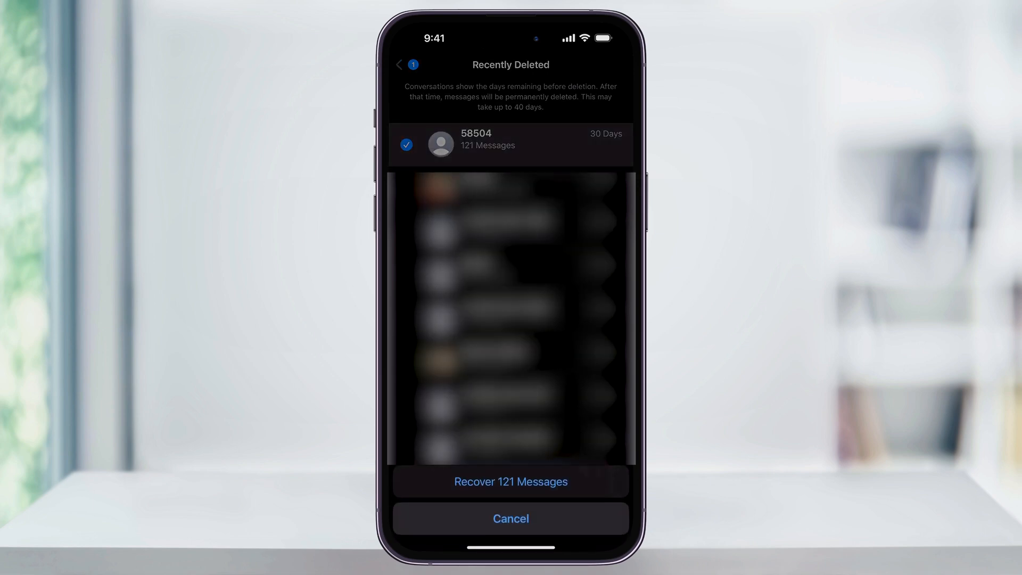